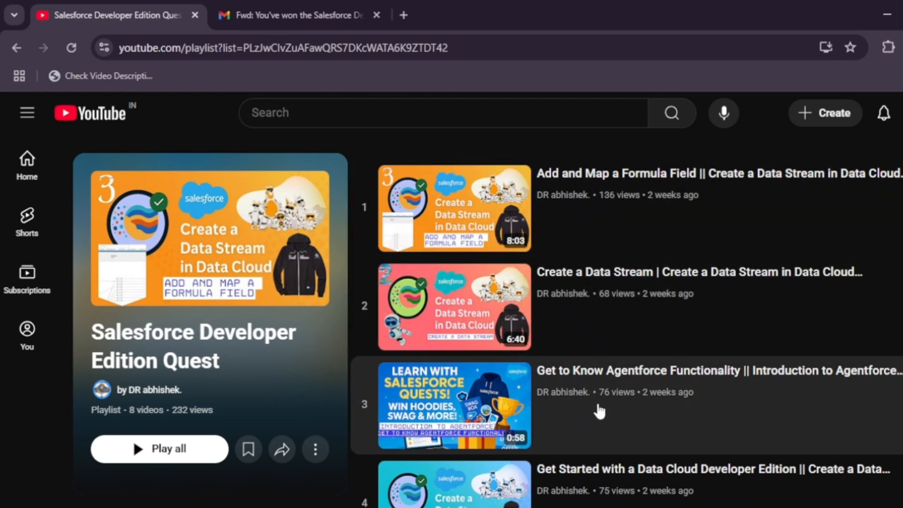
Step: Scroll the page, then switch to Gmail's forwarded Agentforce Branded T-shirt prize email
{"action": "scroll", "scroll_direction": "down", "scroll_amount": 3}
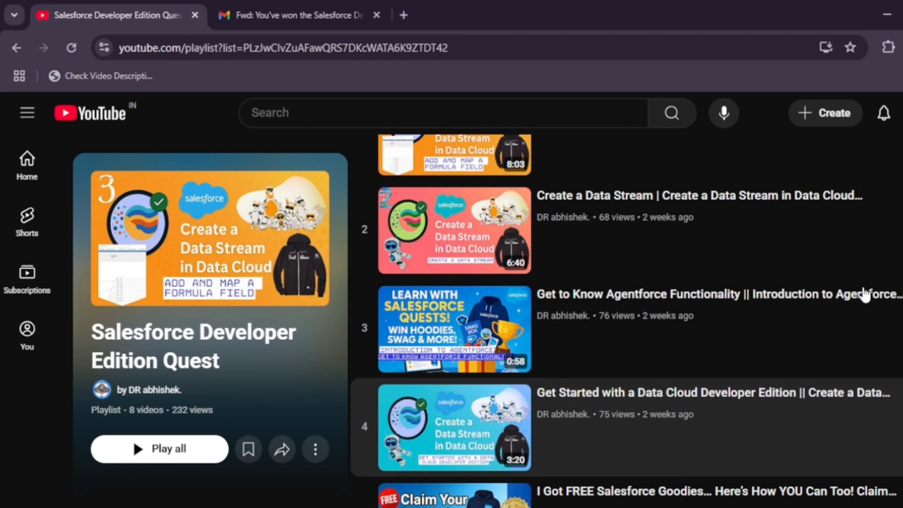
{"action": "scroll", "scroll_direction": "down", "scroll_amount": 3}
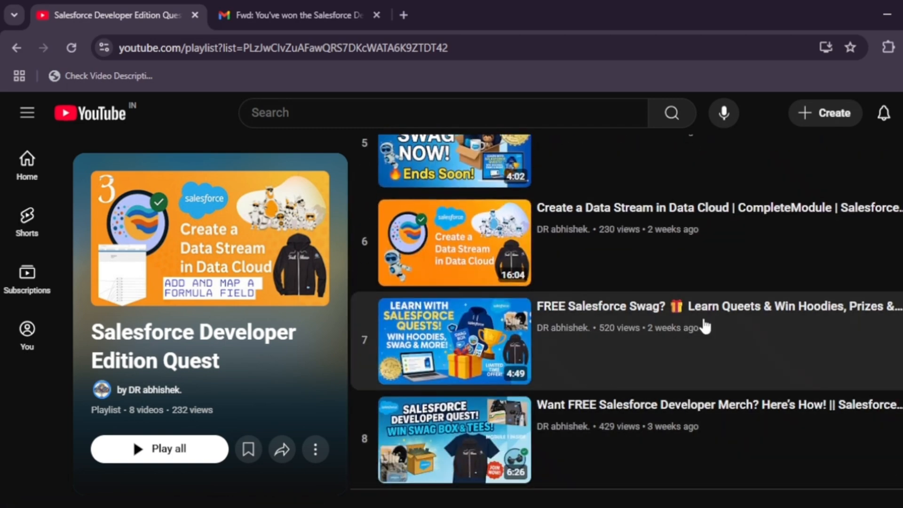
{"action": "mouse_move", "coordinate": [744, 433]}
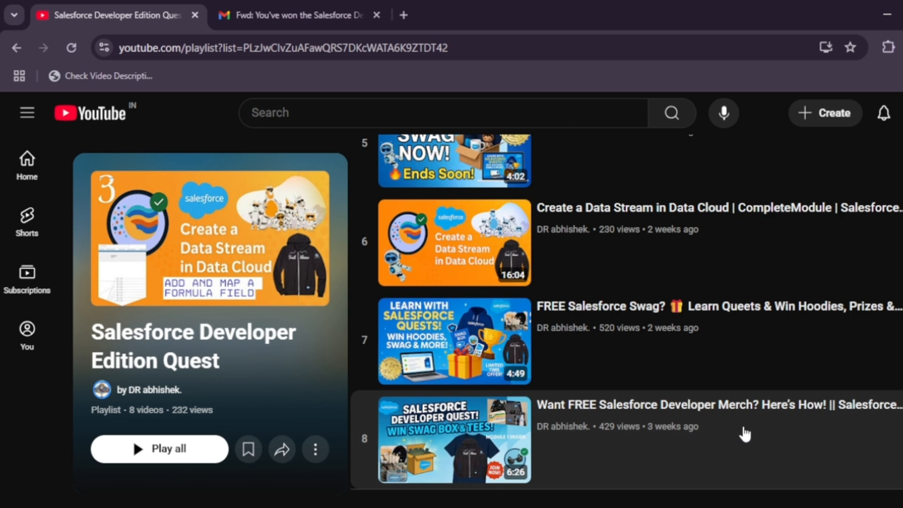
{"action": "mouse_move", "coordinate": [776, 477]}
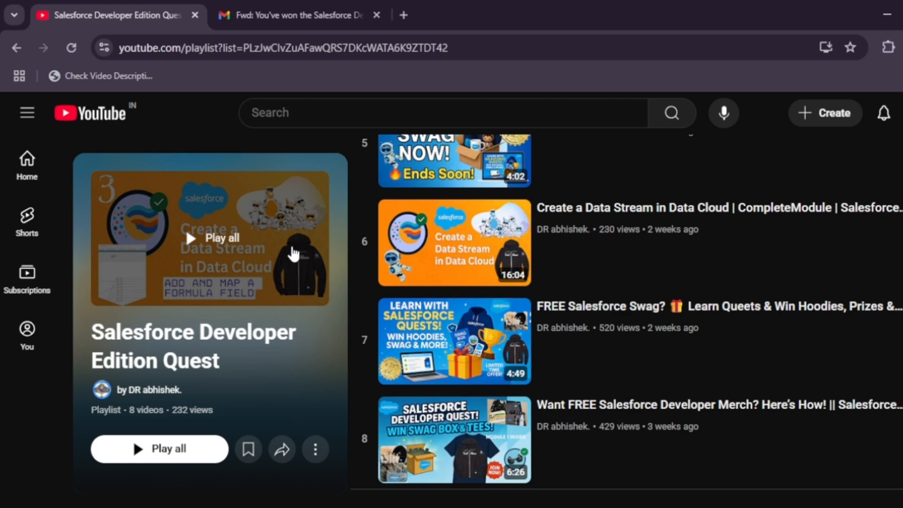
{"action": "mouse_move", "coordinate": [242, 358]}
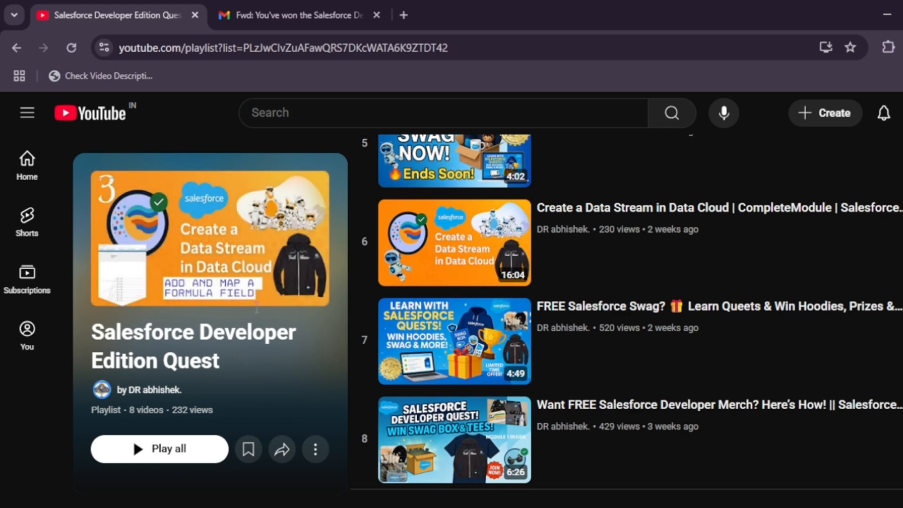
{"action": "left_click", "coordinate": [290, 15]}
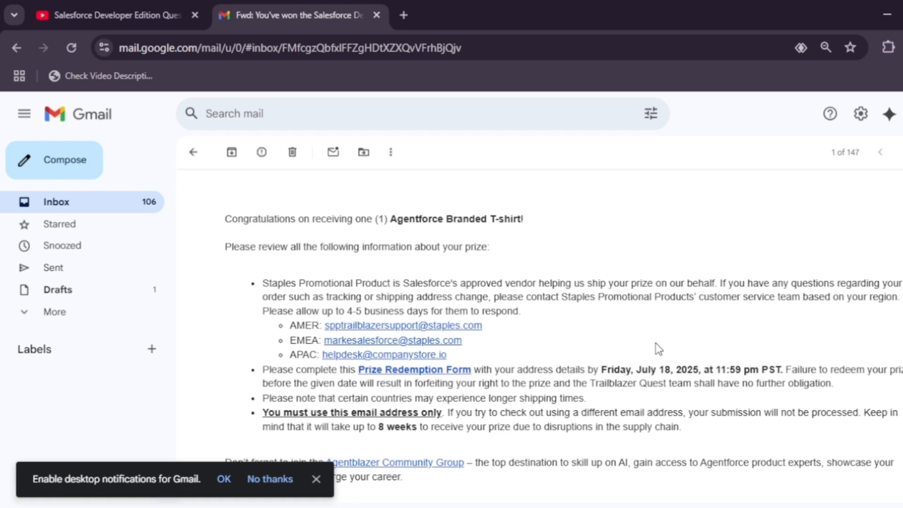
{"action": "mouse_move", "coordinate": [506, 257]}
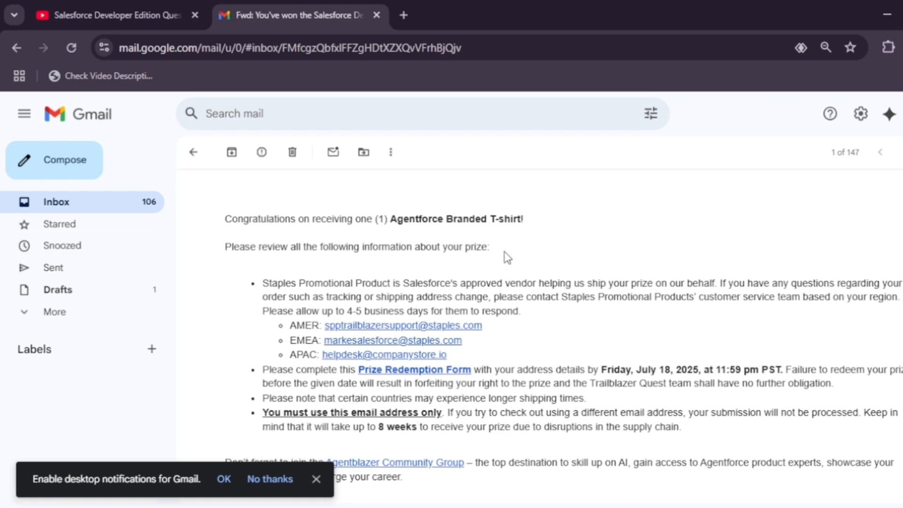
{"action": "mouse_move", "coordinate": [527, 255]}
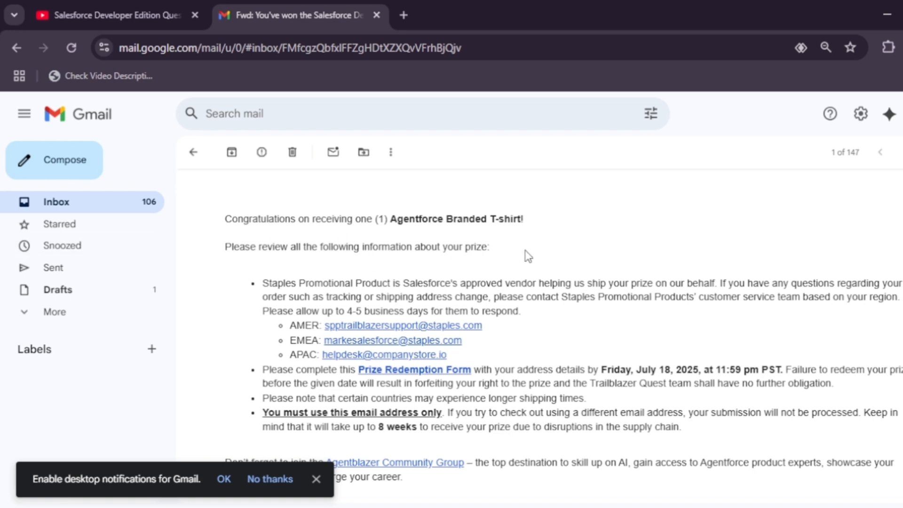
{"action": "mouse_move", "coordinate": [741, 173]}
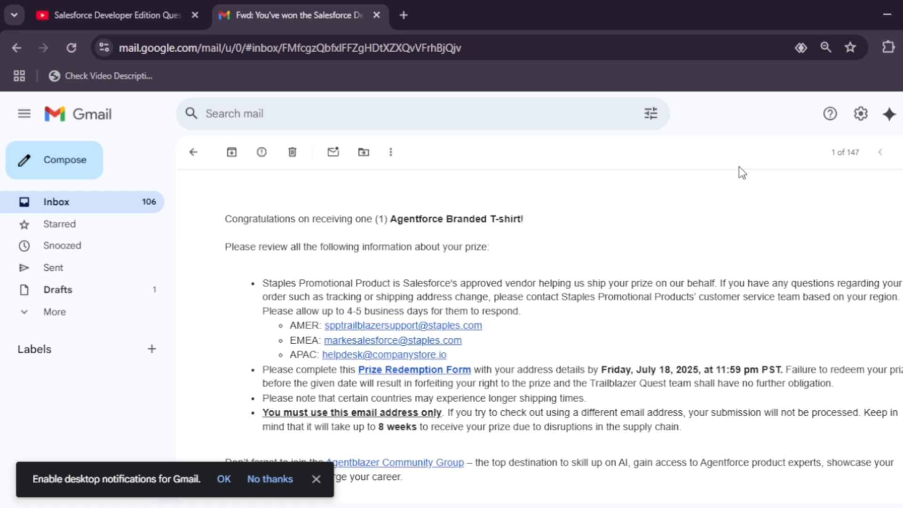
{"action": "mouse_move", "coordinate": [712, 326]}
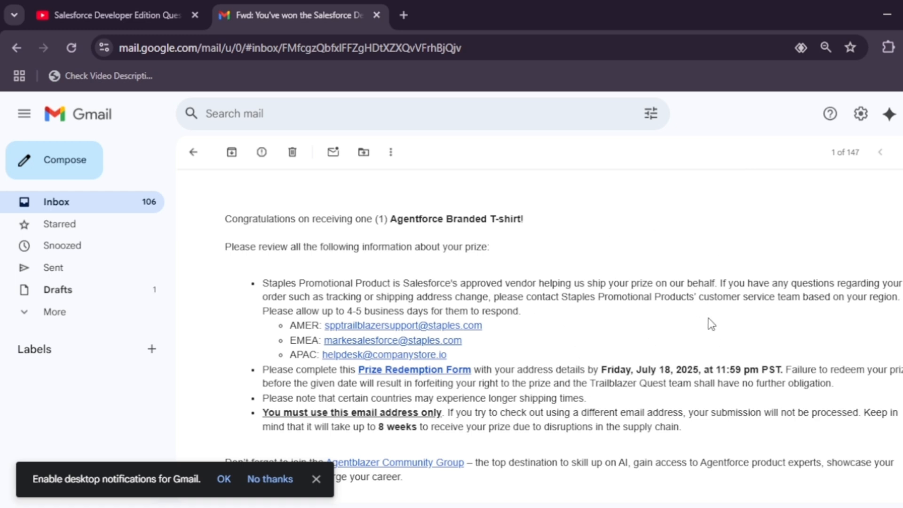
{"action": "mouse_move", "coordinate": [510, 366]}
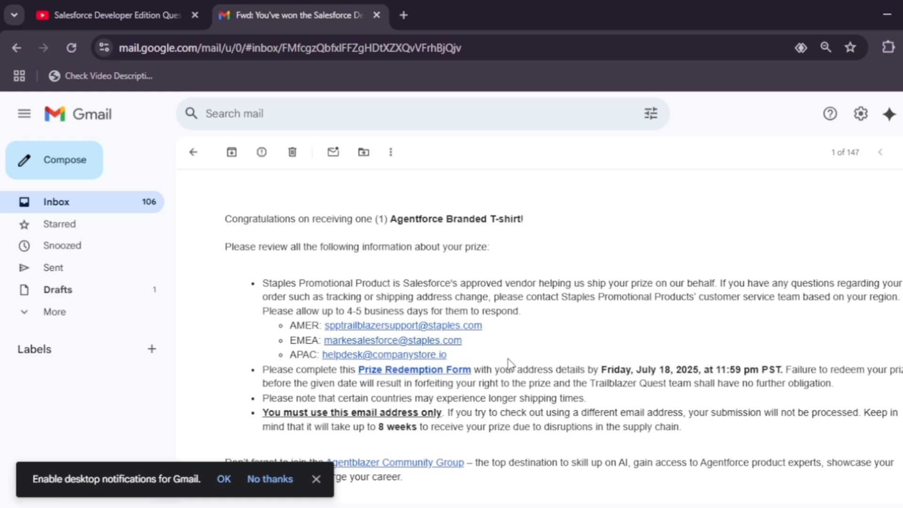
Step: Open the Prize Redemption Form, scroll through its fields to Submit, and return to the email
{"action": "left_click", "coordinate": [414, 369]}
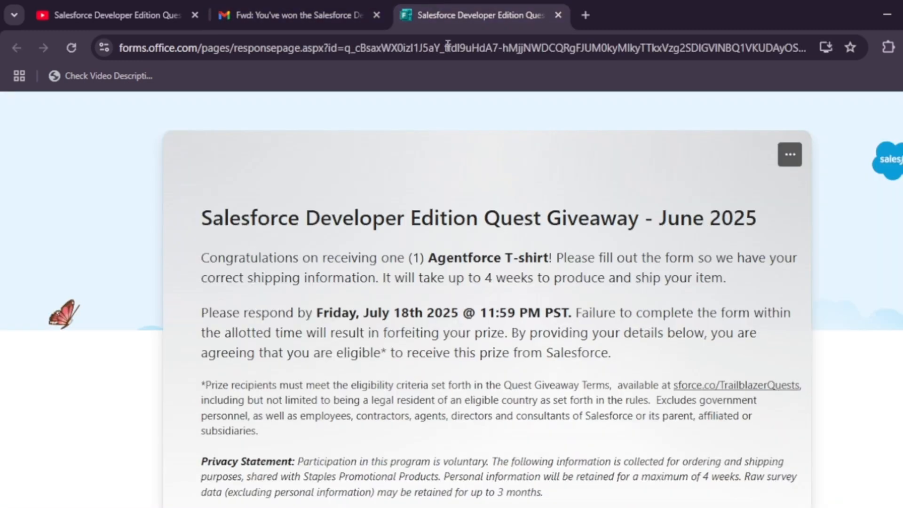
{"action": "scroll", "scroll_direction": "down", "scroll_amount": 3}
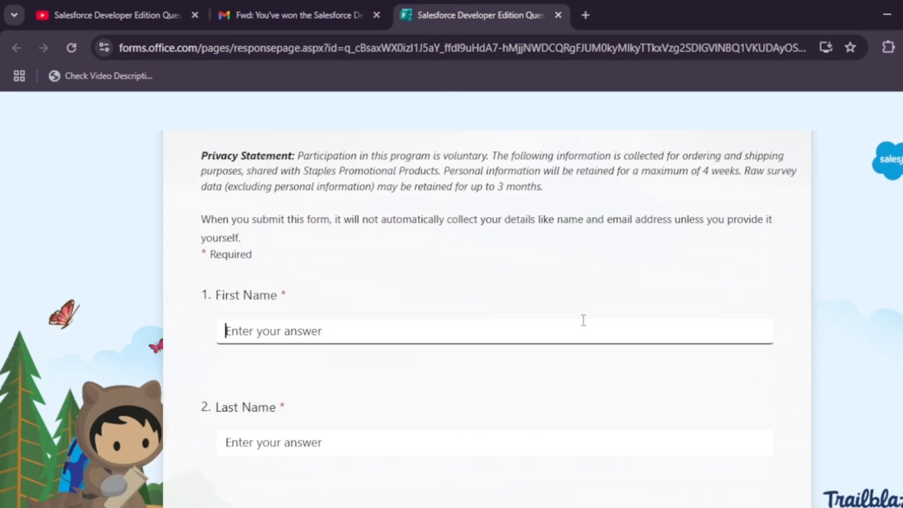
{"action": "scroll", "scroll_direction": "down", "scroll_amount": 3}
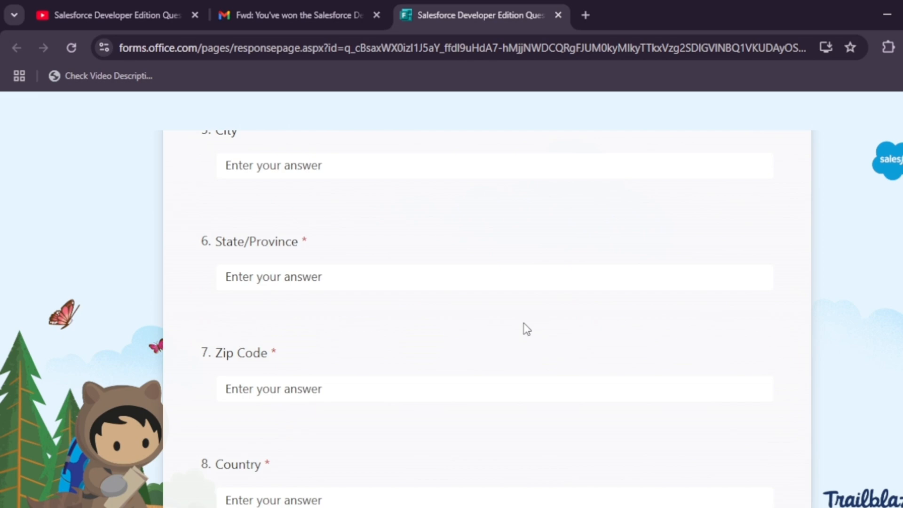
{"action": "scroll", "scroll_direction": "down", "scroll_amount": 3}
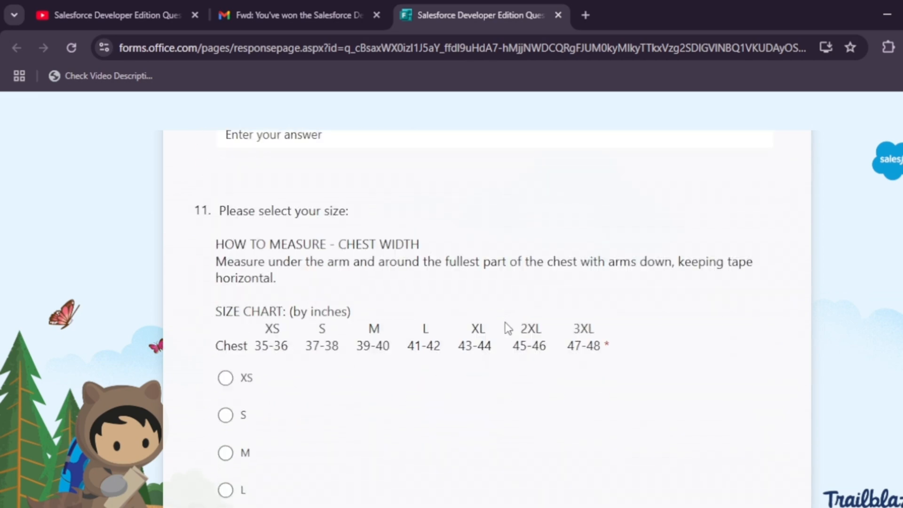
{"action": "scroll", "scroll_direction": "down", "scroll_amount": 3}
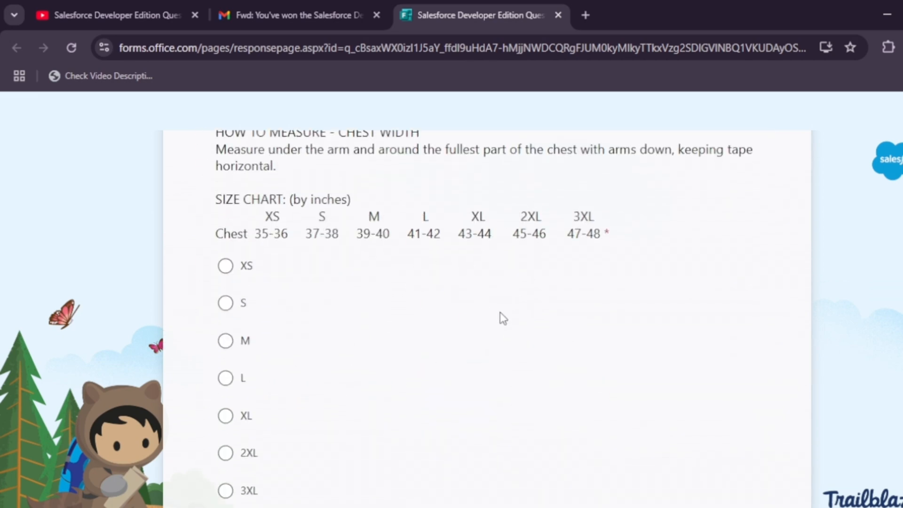
{"action": "scroll", "scroll_direction": "down", "scroll_amount": 3}
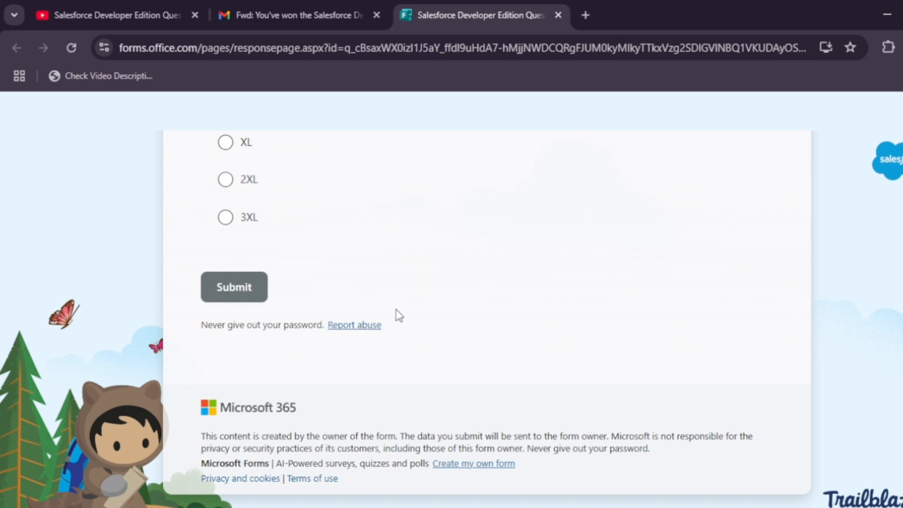
{"action": "left_click", "coordinate": [294, 15]}
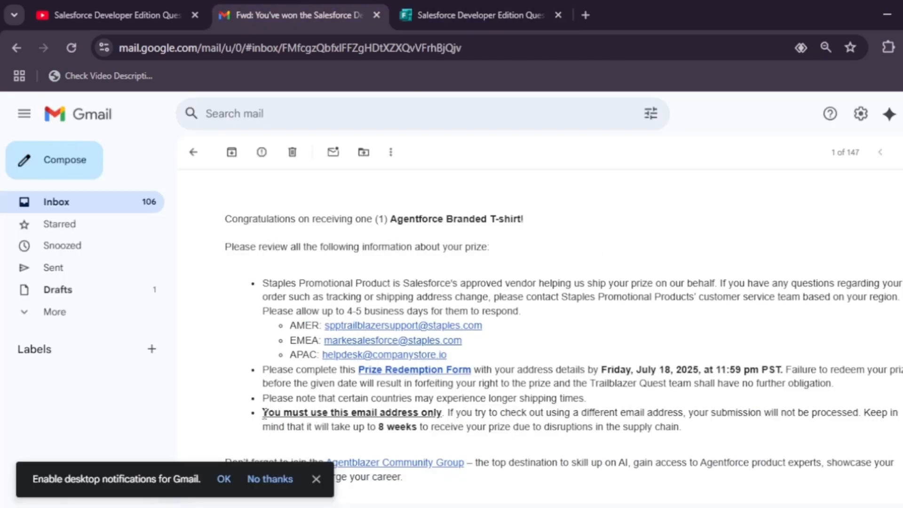
Step: Highlight the 'You must use this email address only' warning in the prize email
{"action": "left_click_drag", "start_coordinate": [262, 412], "coordinate": [475, 412]}
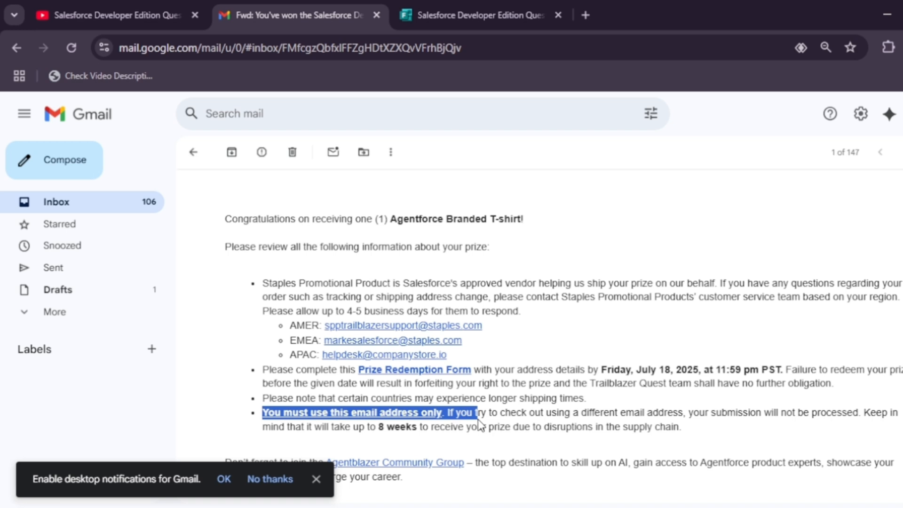
{"action": "mouse_move", "coordinate": [479, 426]}
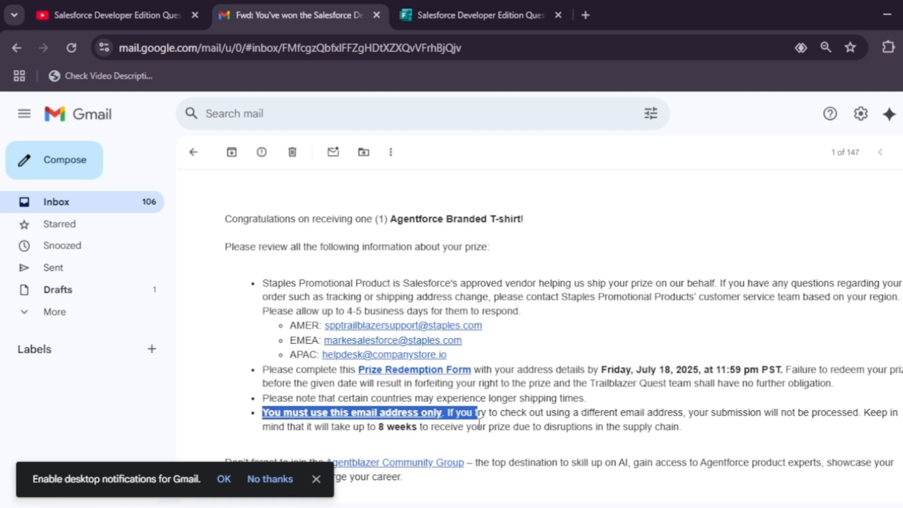
Step: Switch back to the YouTube tab showing the eight-video Developer Edition Quest playlist
{"action": "left_click", "coordinate": [110, 14]}
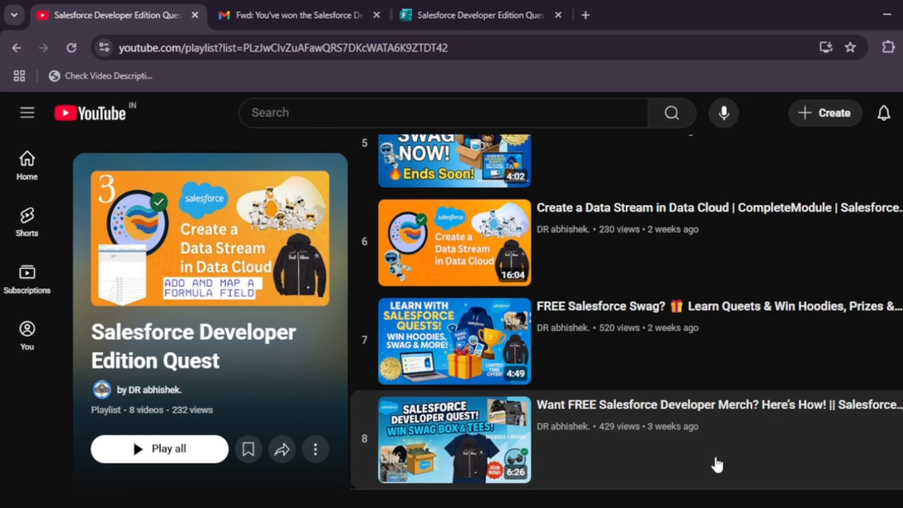
{"action": "mouse_move", "coordinate": [884, 391]}
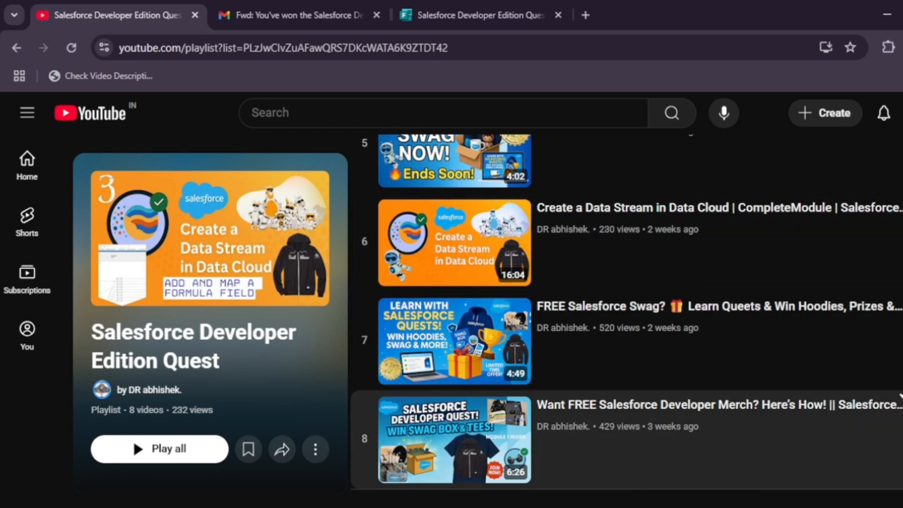
{"action": "mouse_move", "coordinate": [712, 317]}
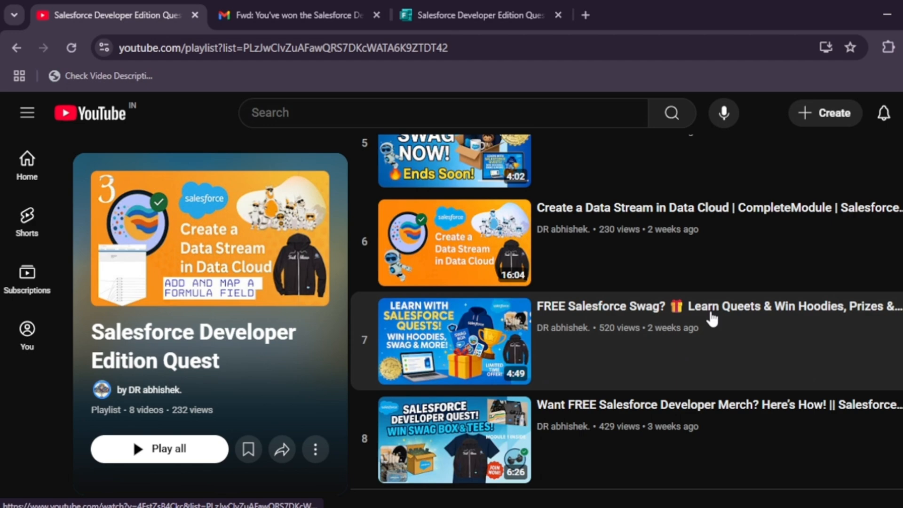